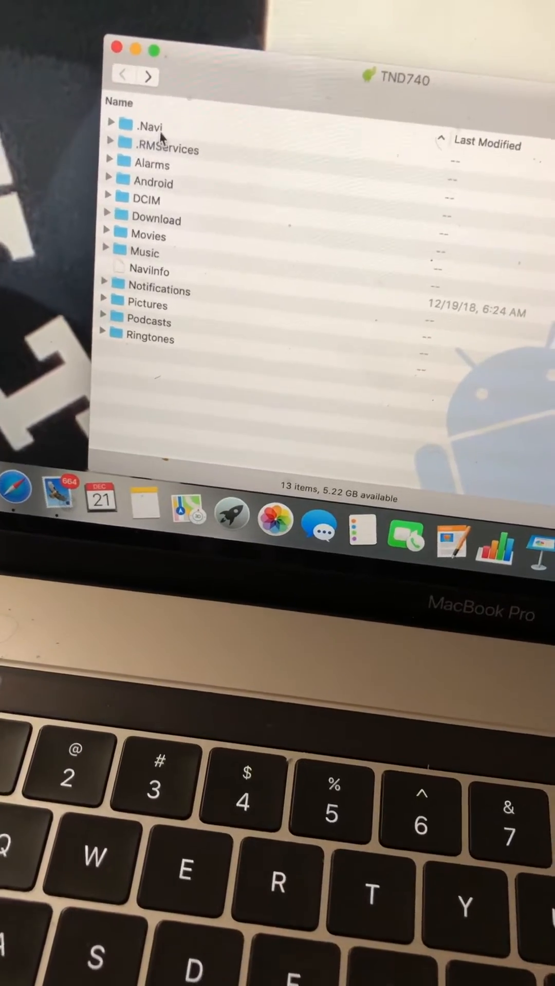
# Navigate into .Navi, then into its User subfolder listing User.ini and UserGPS.ini.
pyautogui.click(148, 128)
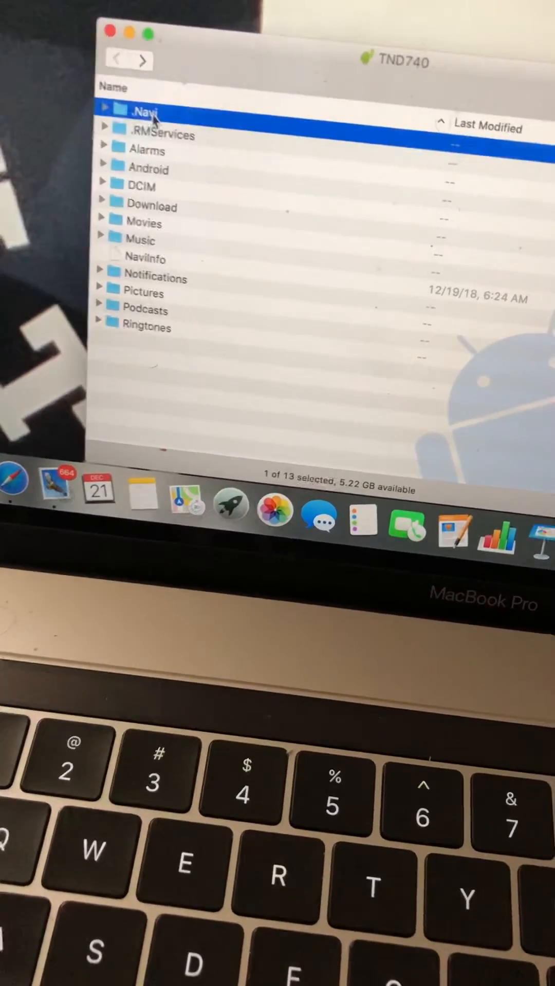
pyautogui.doubleClick(143, 111)
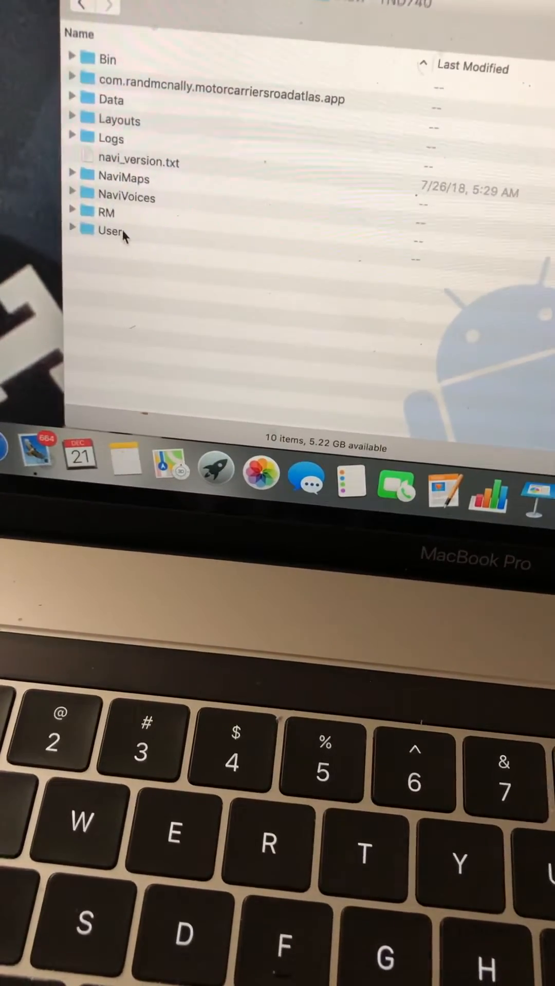
pyautogui.doubleClick(108, 231)
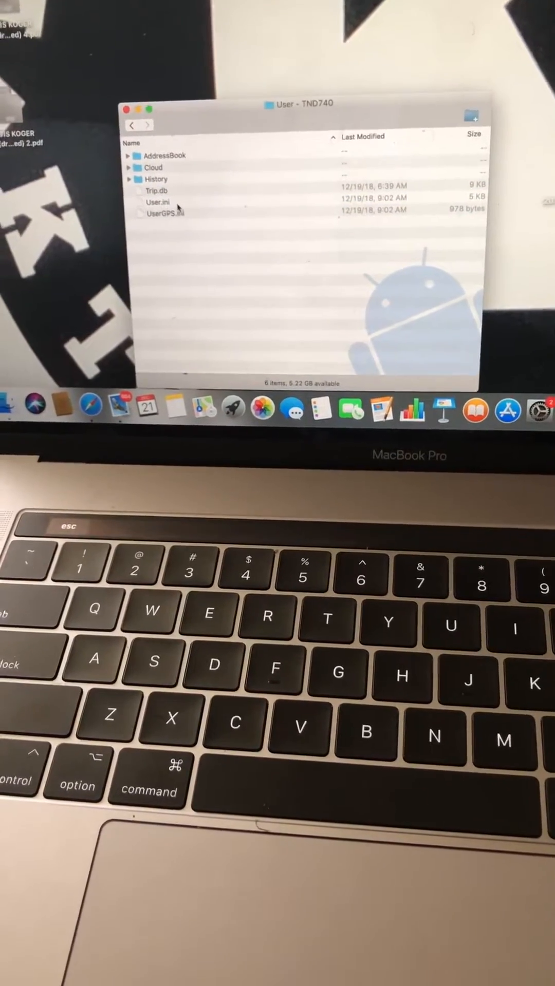
# Delete User.ini via its context menu and confirm the permanent deletion.
pyautogui.rightClick(158, 203)
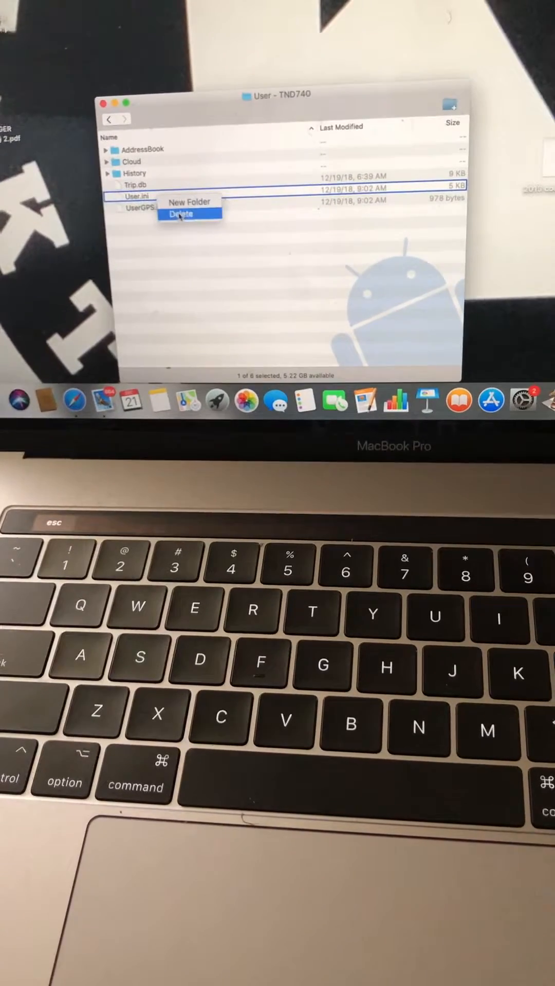
pyautogui.click(183, 213)
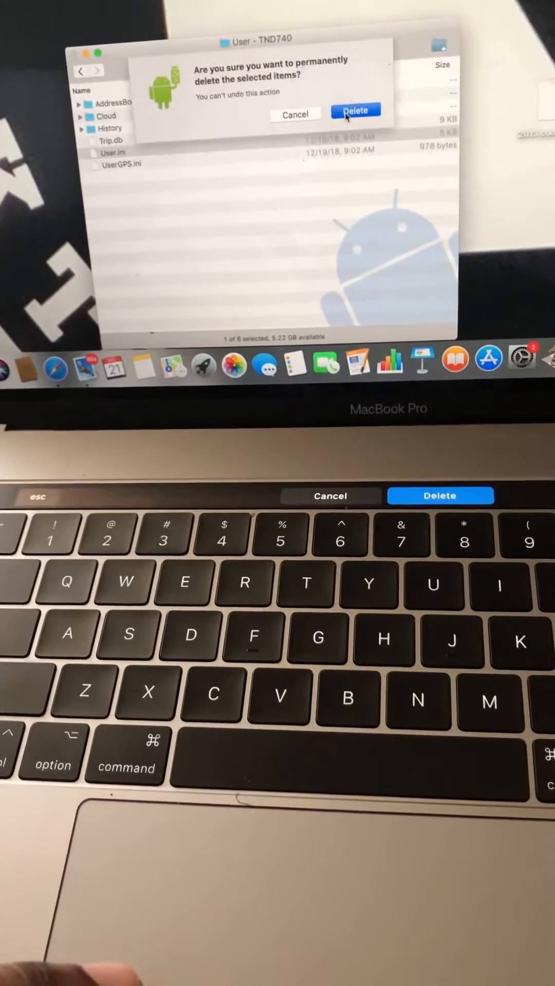
pyautogui.click(354, 110)
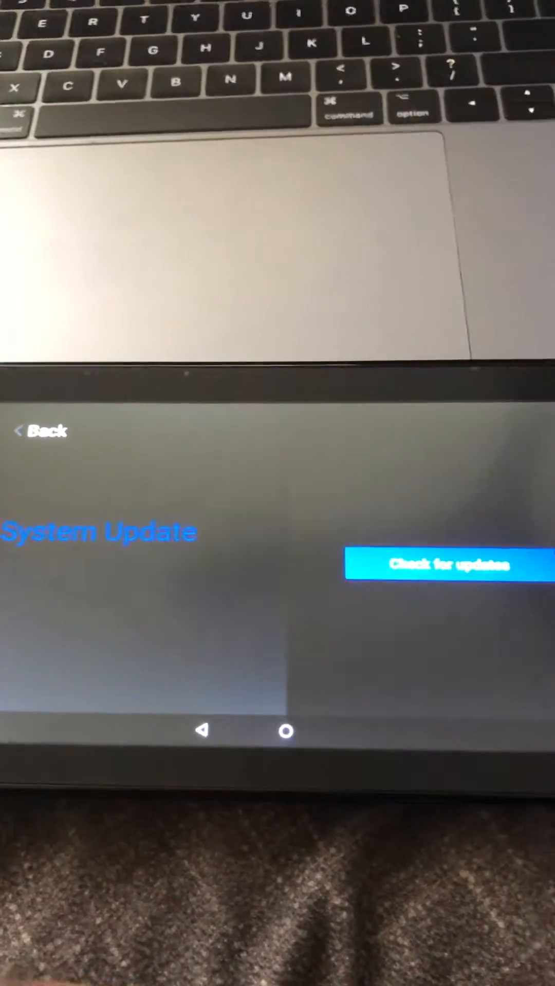
# Check for updates, find the RM Services update, and install all available updates.
pyautogui.click(447, 564)
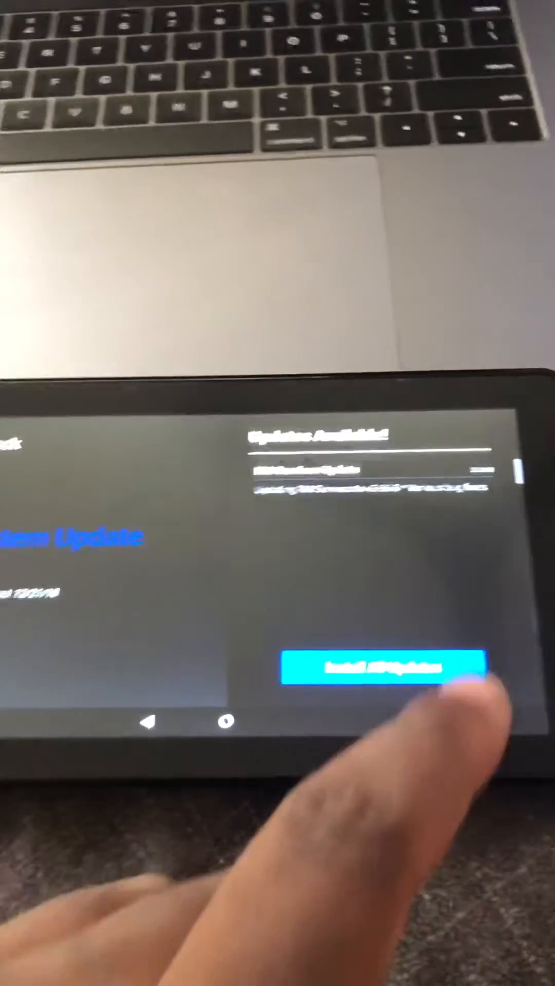
pyautogui.click(385, 669)
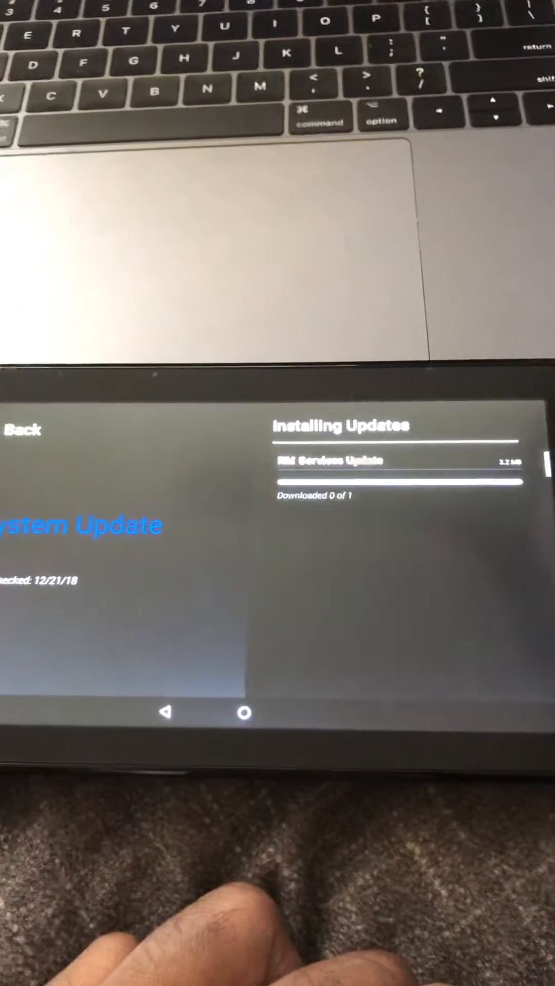